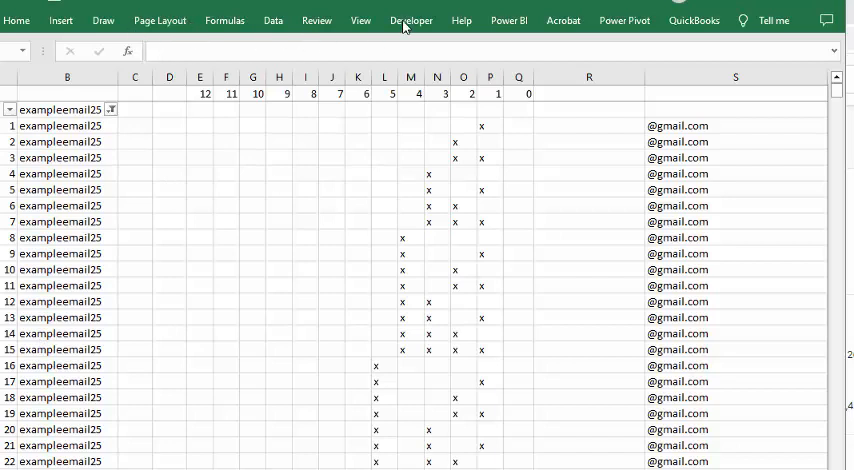
Bring up the workbook's macro list with putdots available to run on column R.
click(412, 20)
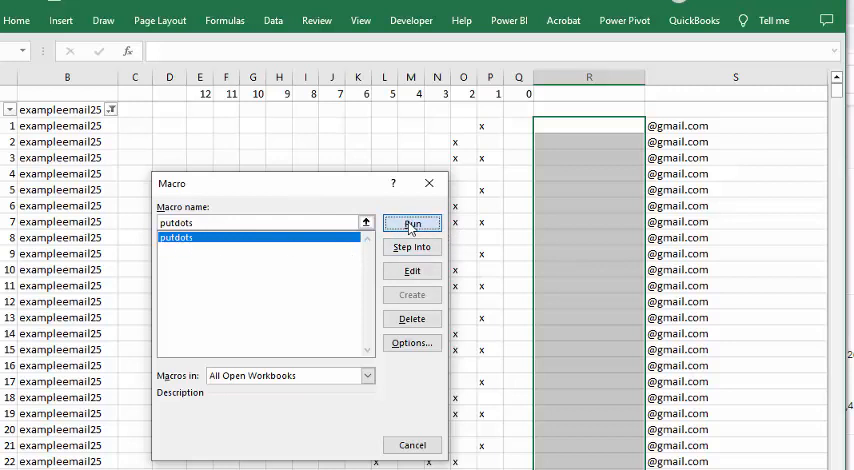
click(412, 222)
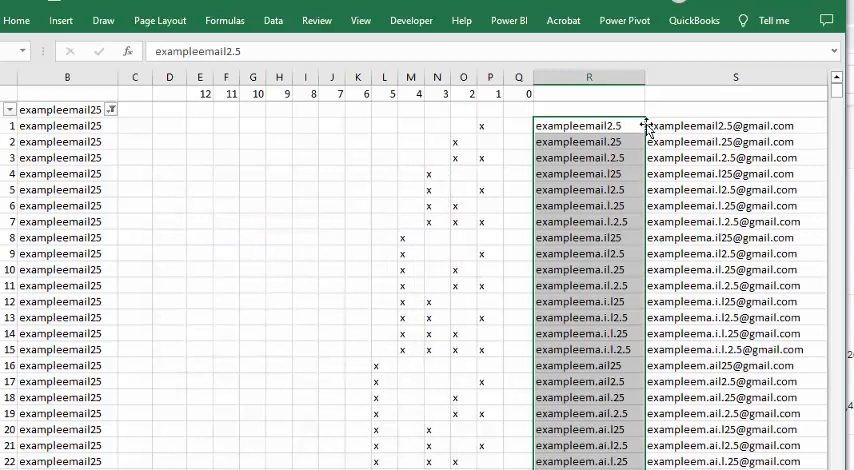
mouse_move(508, 138)
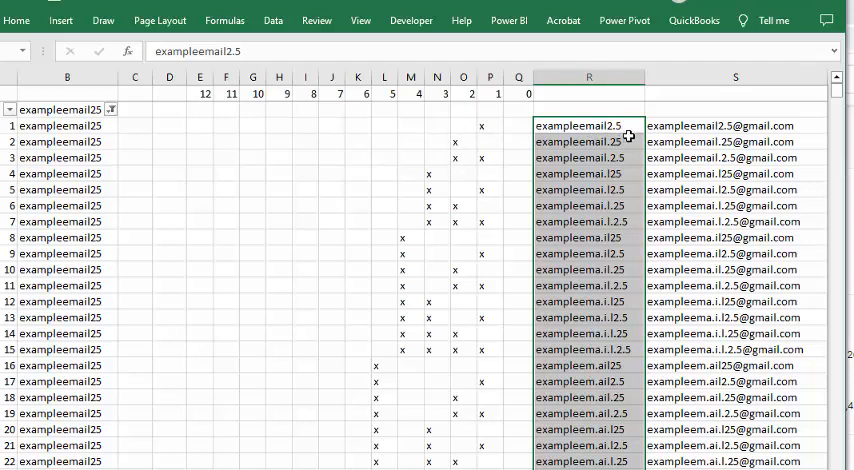
mouse_move(482, 106)
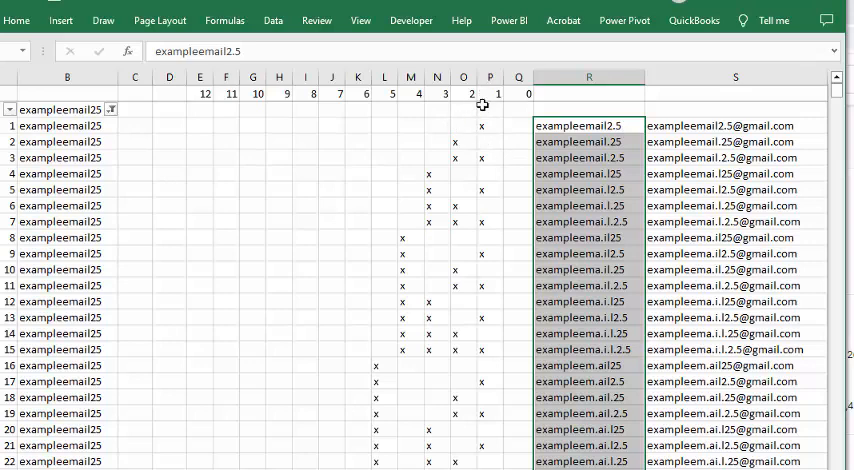
mouse_move(188, 94)
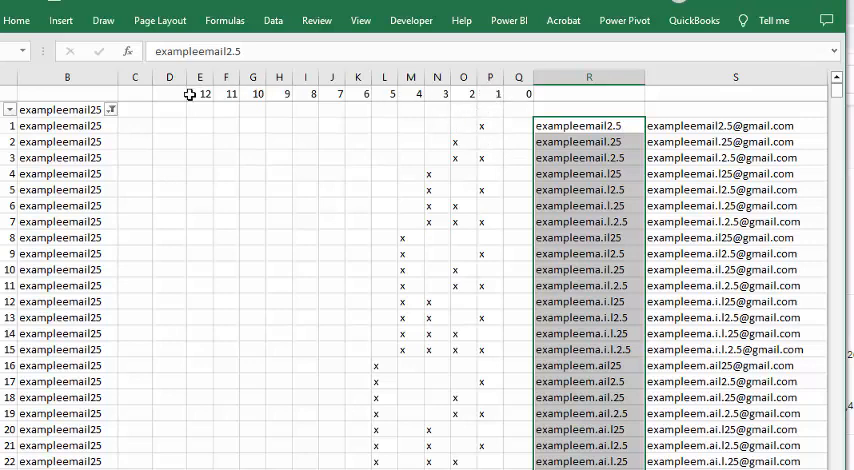
scroll(down, 3)
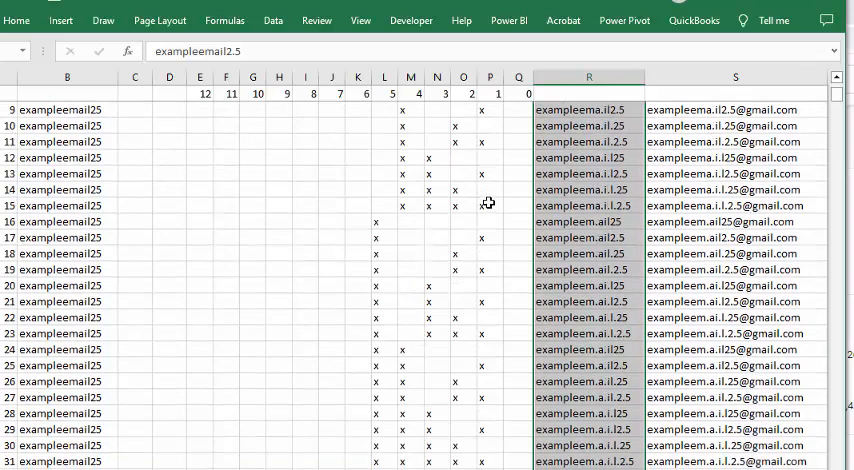
scroll(down, 3)
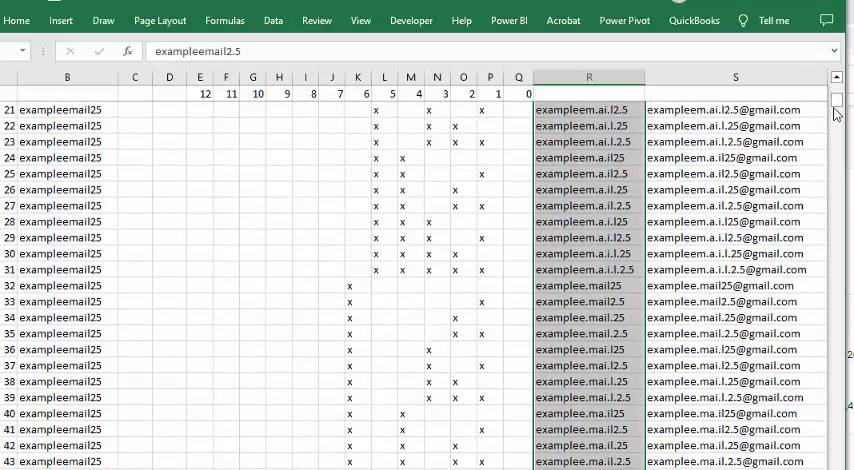
scroll(down, 3)
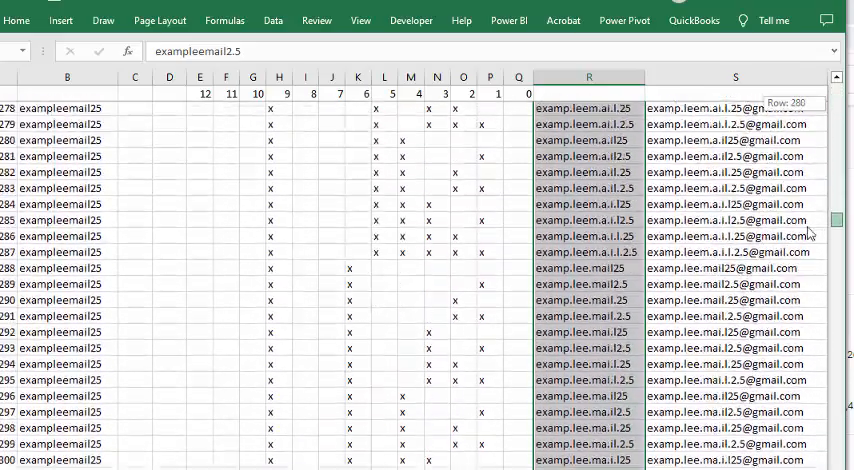
scroll(down, 3)
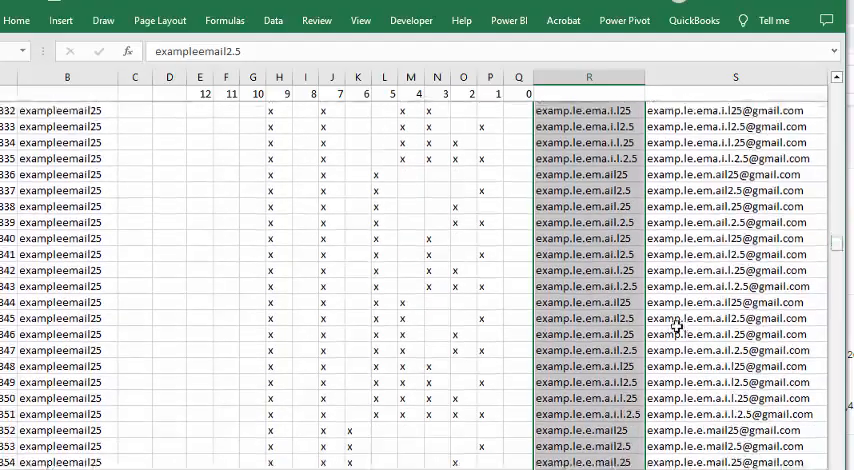
scroll(down, 3)
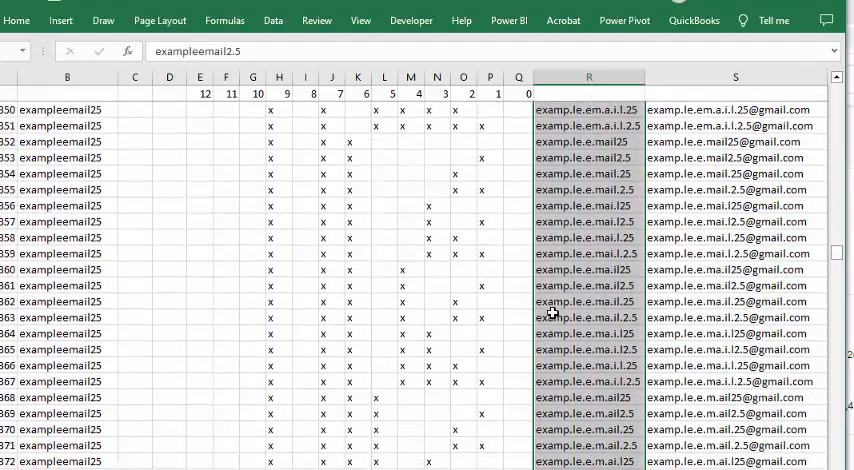
scroll(down, 3)
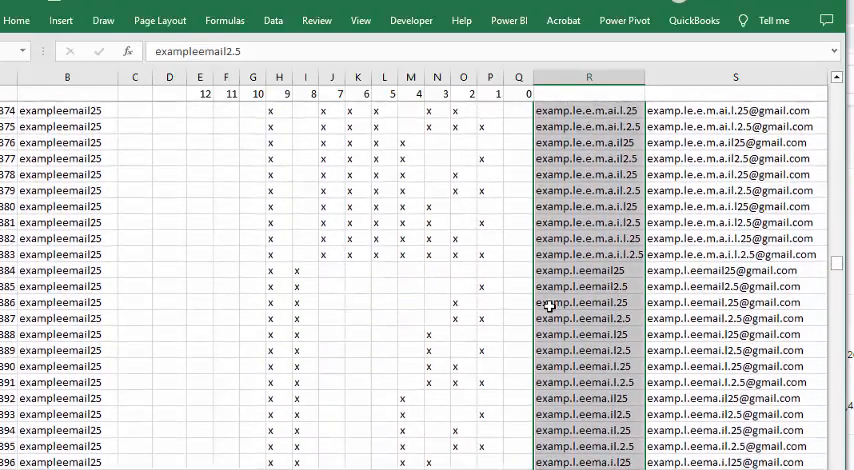
scroll(down, 3)
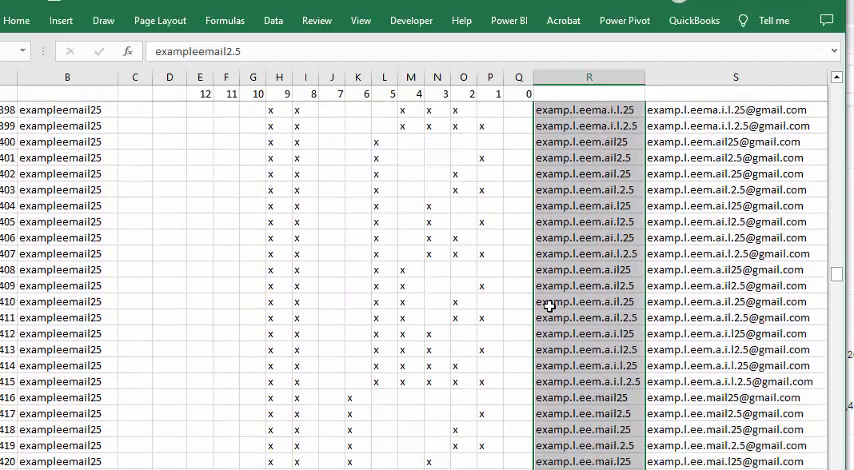
scroll(down, 3)
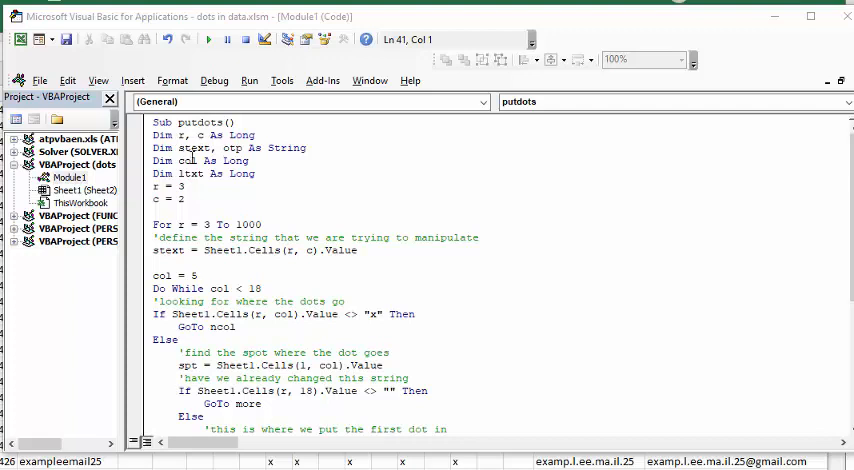
mouse_move(288, 148)
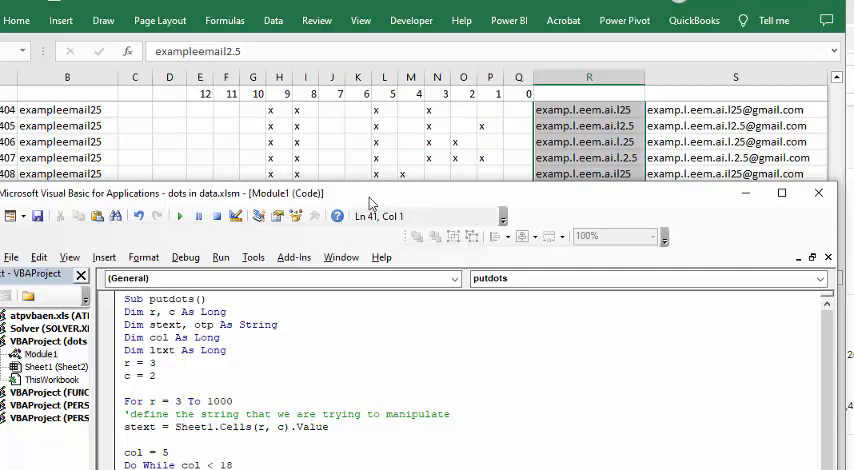
Enlarge the VBA code window showing the putdots macro over the spreadsheet.
click(784, 194)
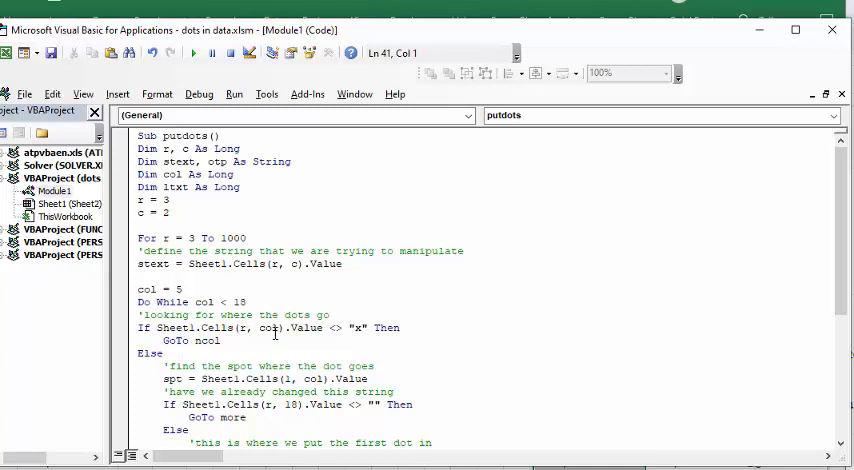
mouse_move(476, 36)
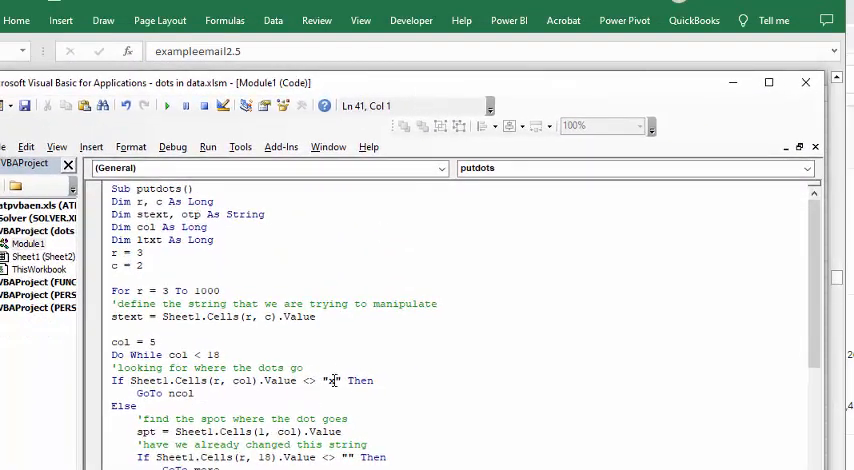
scroll(down, 3)
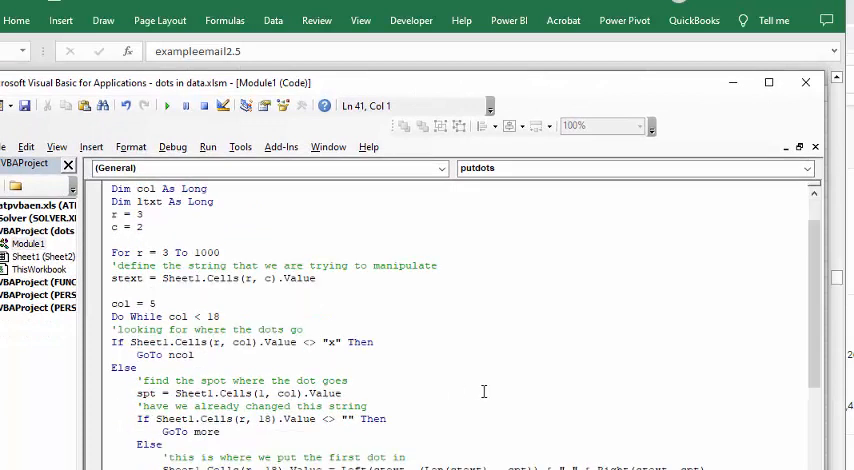
scroll(down, 3)
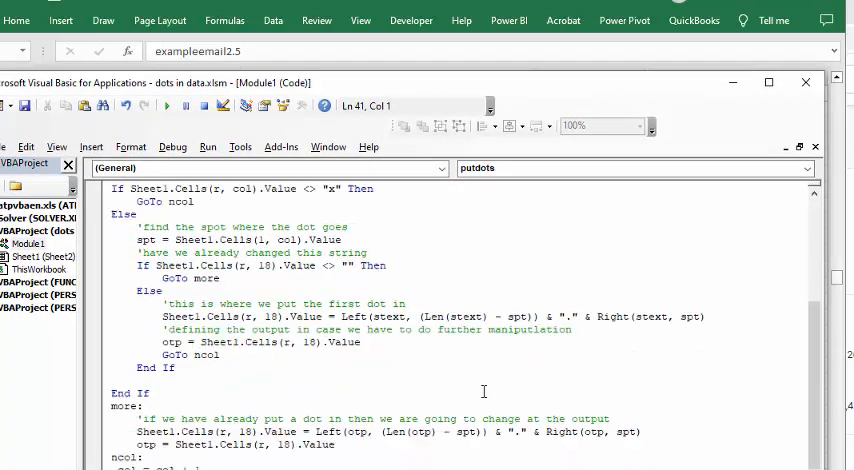
scroll(down, 3)
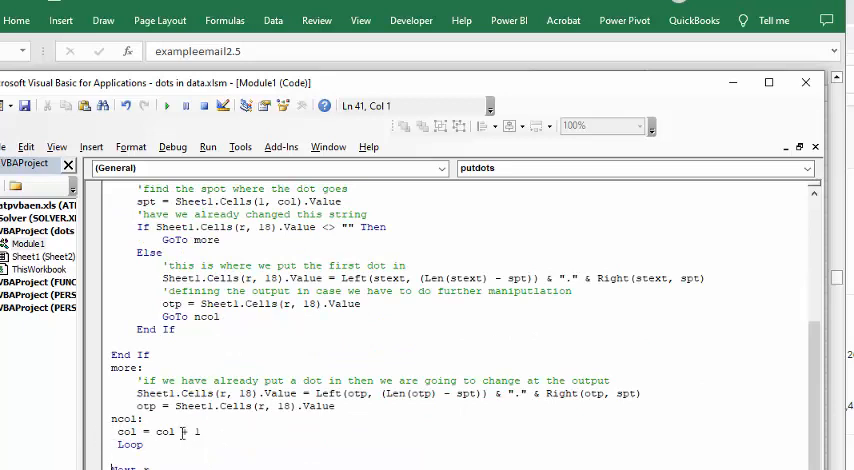
scroll(up, 3)
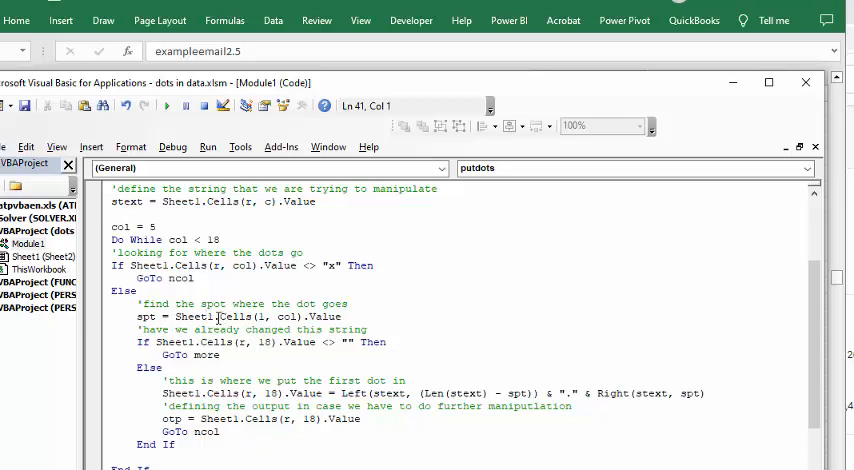
mouse_move(316, 256)
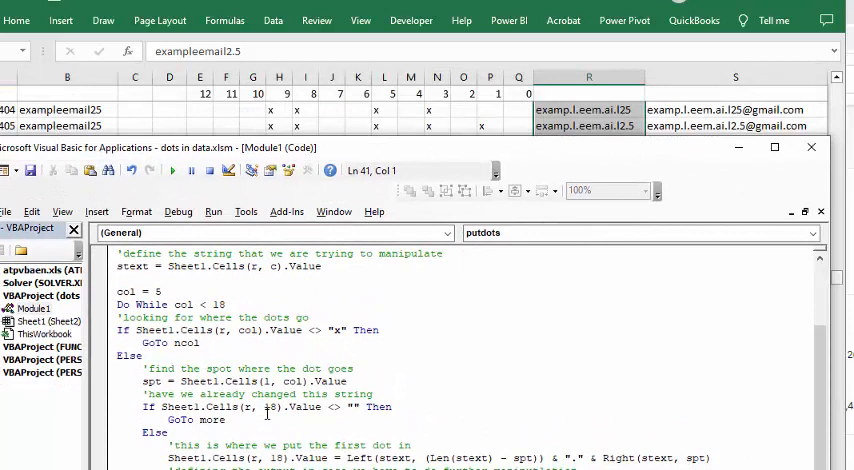
mouse_move(264, 414)
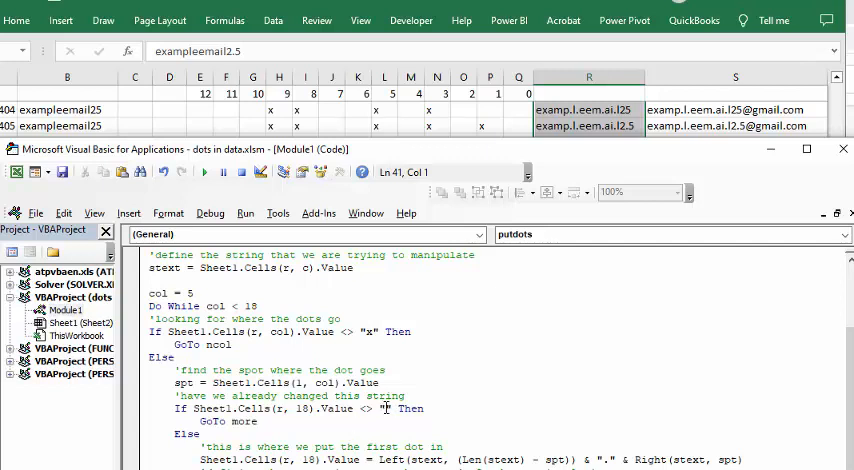
scroll(down, 3)
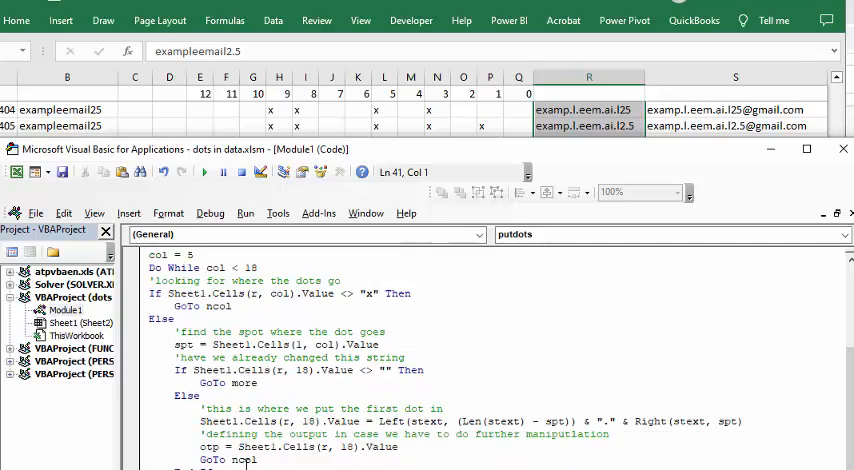
scroll(down, 3)
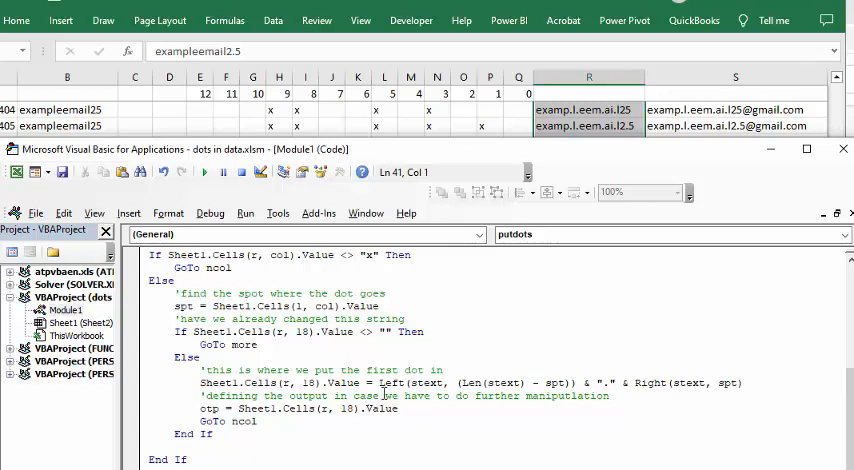
Maximize the VBA editor and scroll to the closing Next r and End Sub of putdots.
scroll(down, 3)
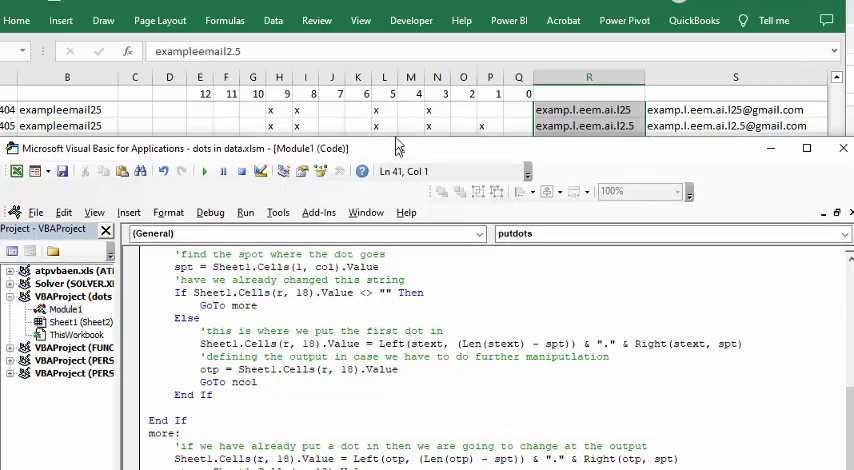
click(806, 148)
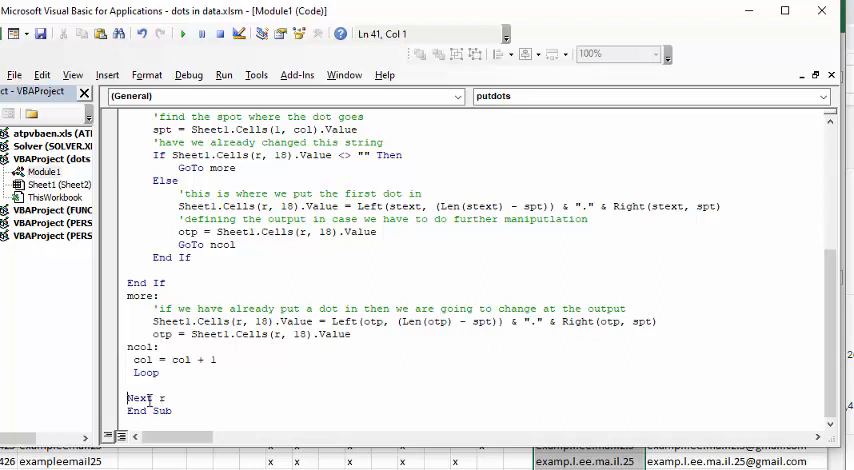
mouse_move(312, 420)
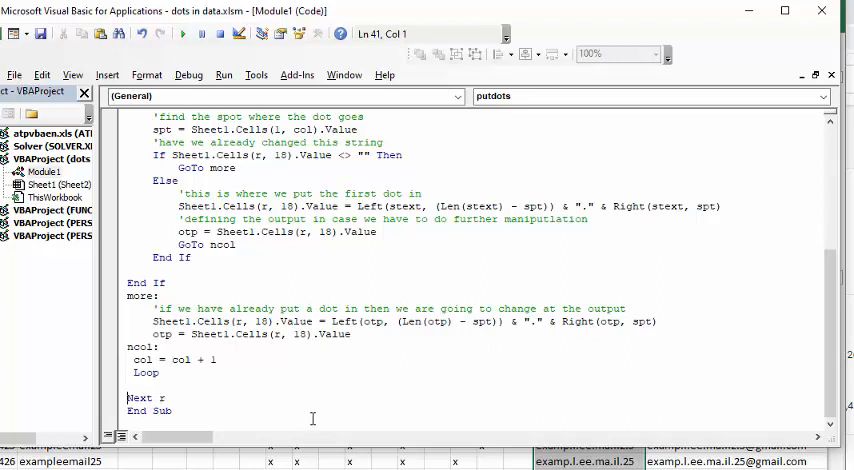